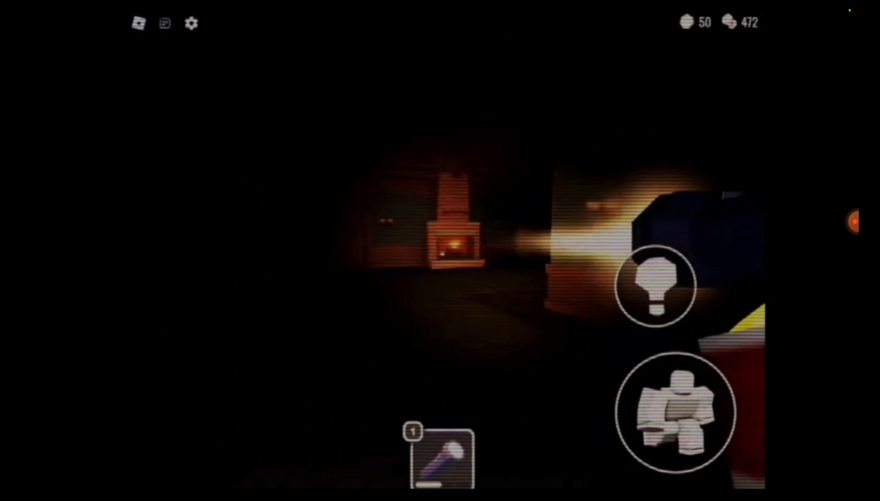
- Reveal the seek bar and controls while the trailer plays at about 0:13
left_click(440, 251)
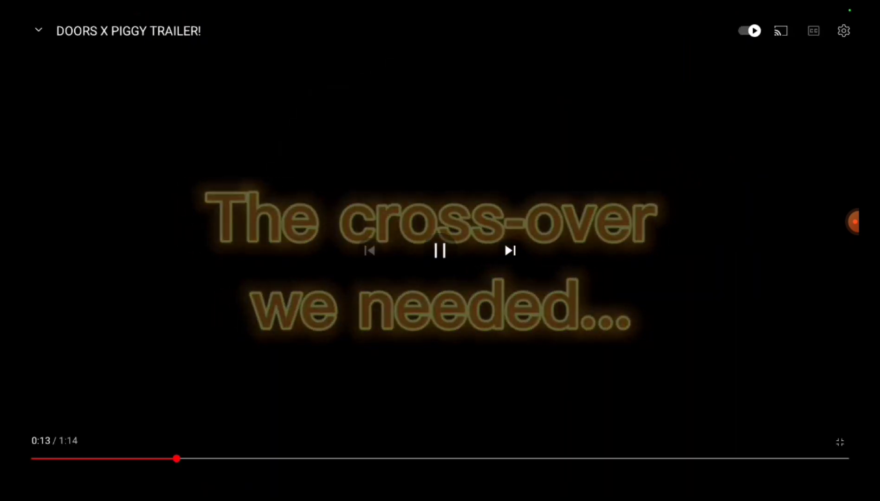
- Scrub the trailer back to about 0:14, then toggle pause and play a few times there
left_click_drag(177, 459, 113, 459)
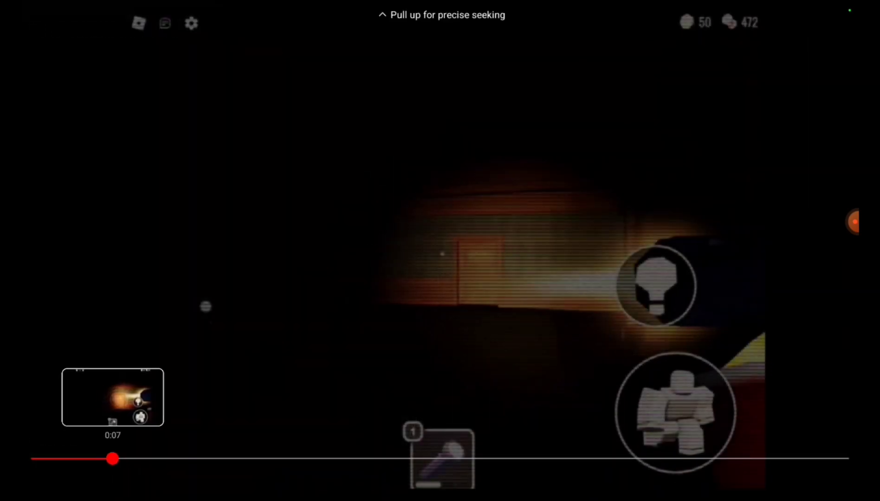
left_click_drag(113, 459, 193, 459)
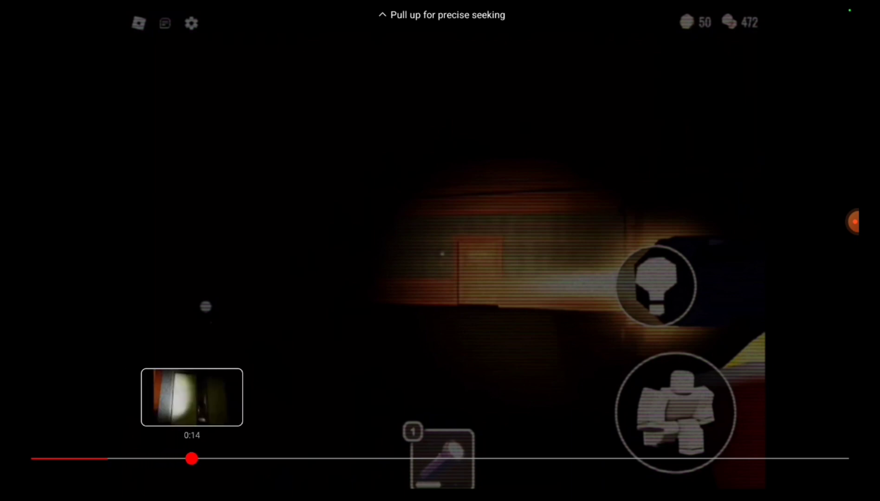
left_click(440, 251)
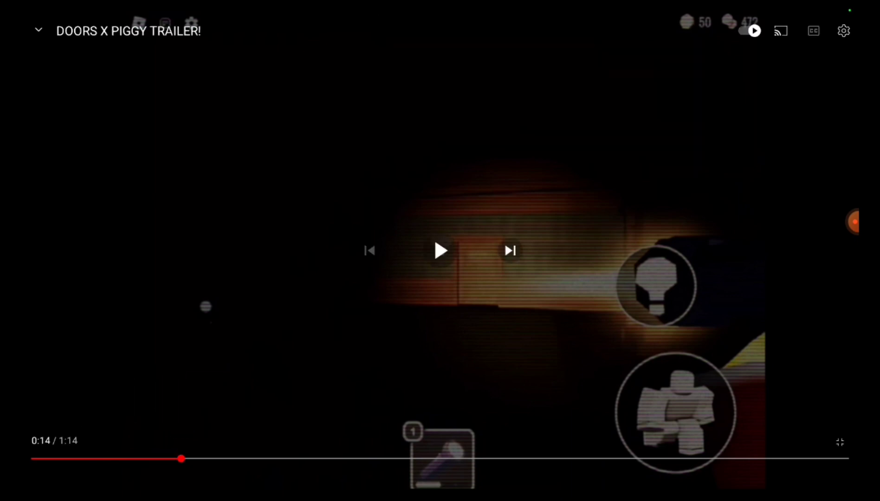
left_click(441, 250)
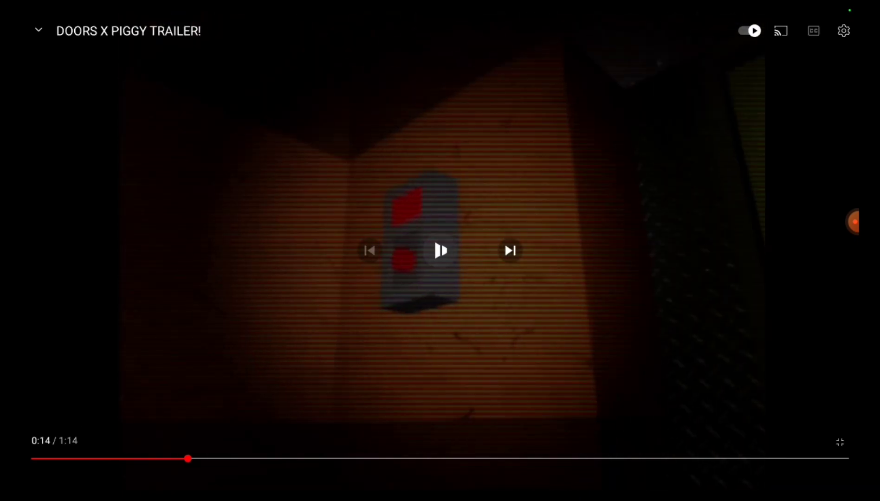
left_click(440, 250)
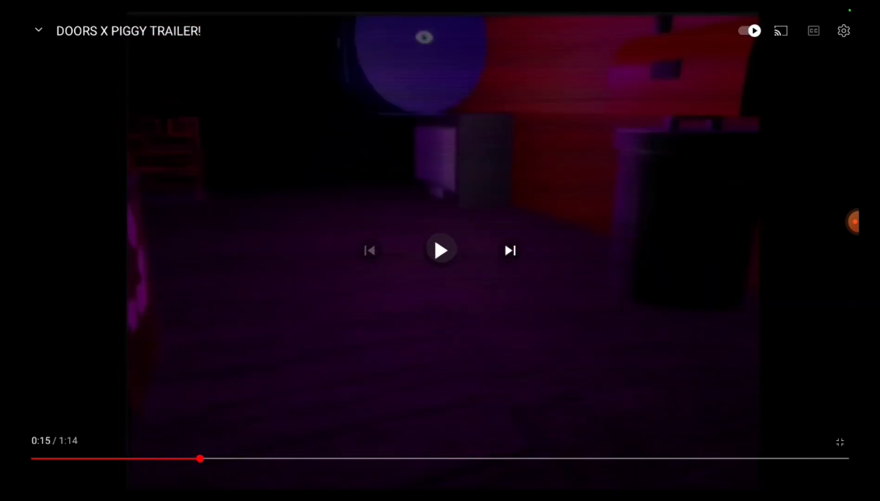
left_click(441, 249)
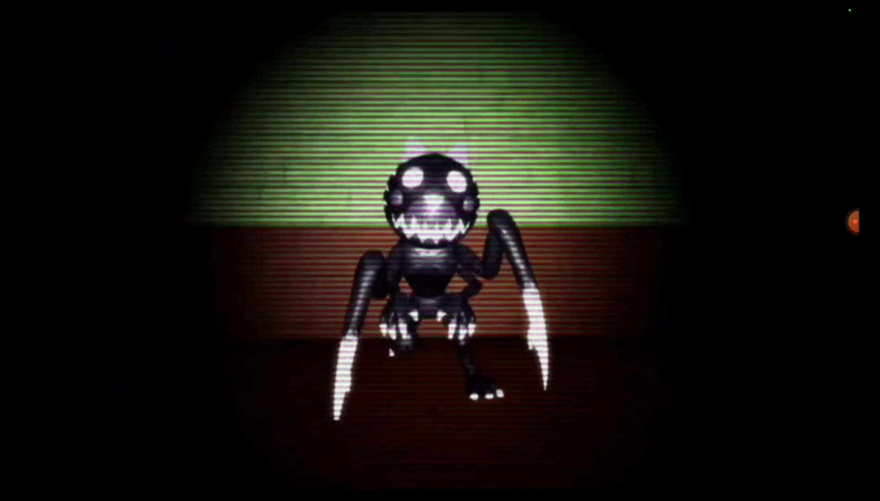
- Reveal the controls again near the trailer's end, at 1:02 of 1:14
left_click(440, 251)
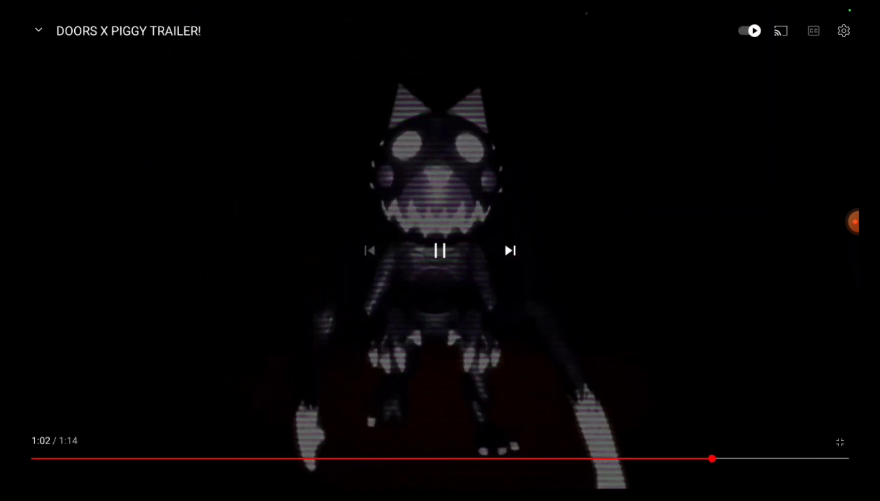